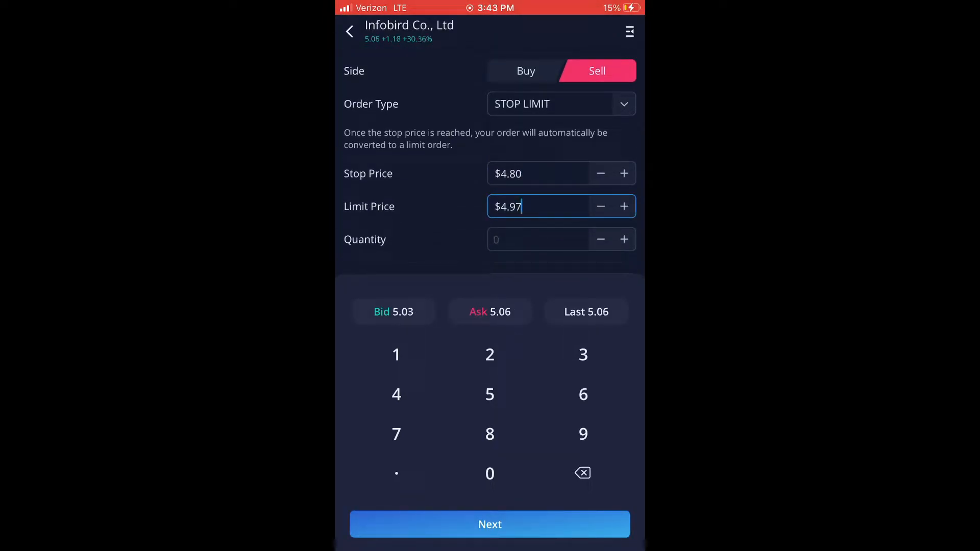
Submit a stop limit sell for 1 IFBD share at $4.80 stop, $4.75 limit.
click(582, 472)
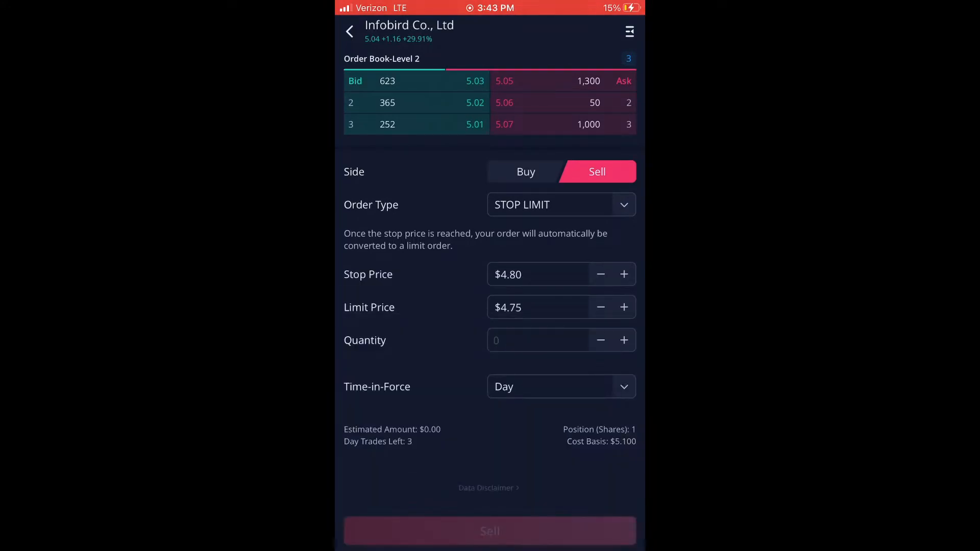
click(537, 340)
text(1)
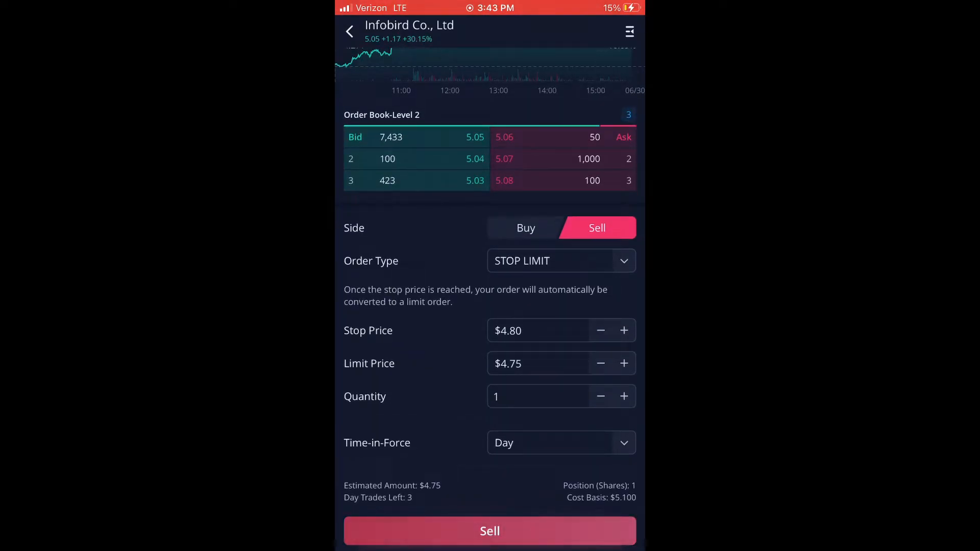
click(489, 531)
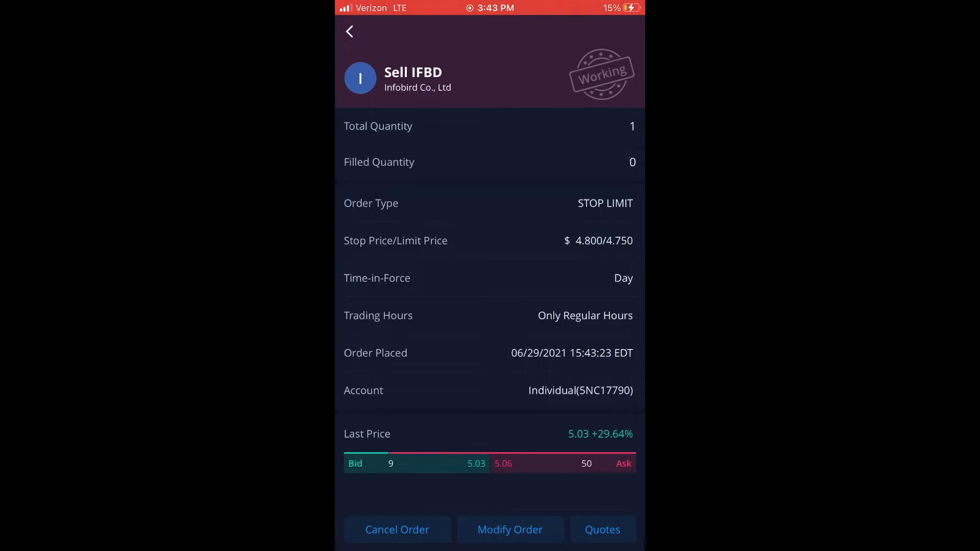
Return to the Infobird page, view daily candles, and start a VRPX sell ticket.
click(602, 529)
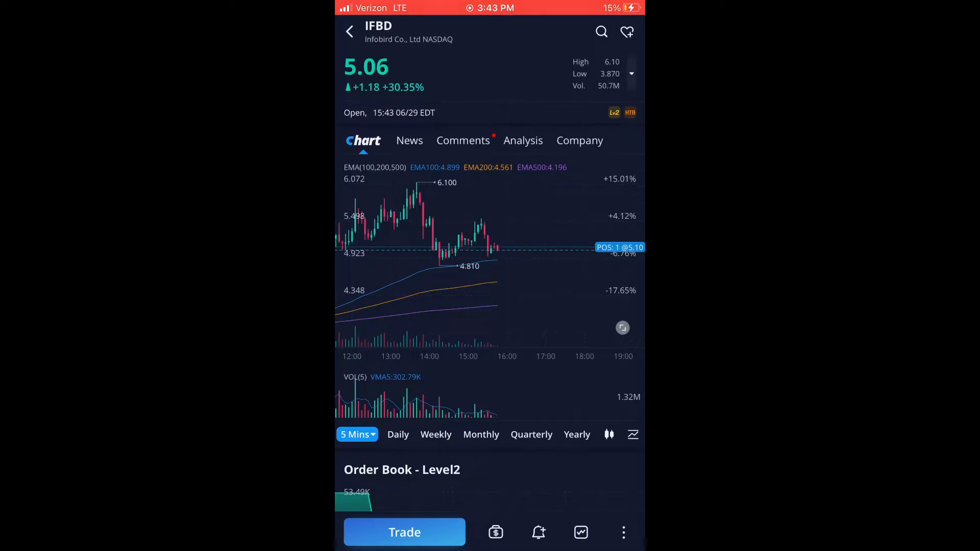
click(397, 434)
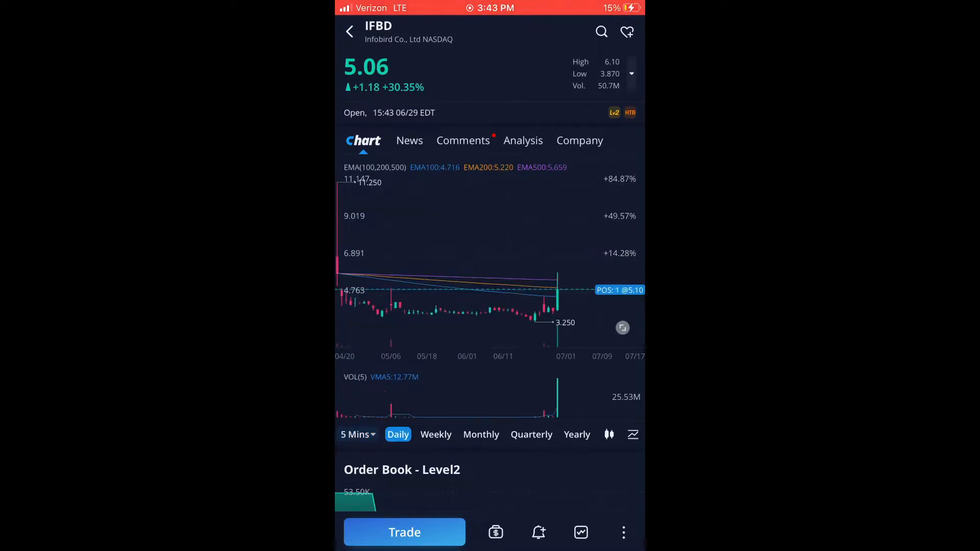
click(355, 434)
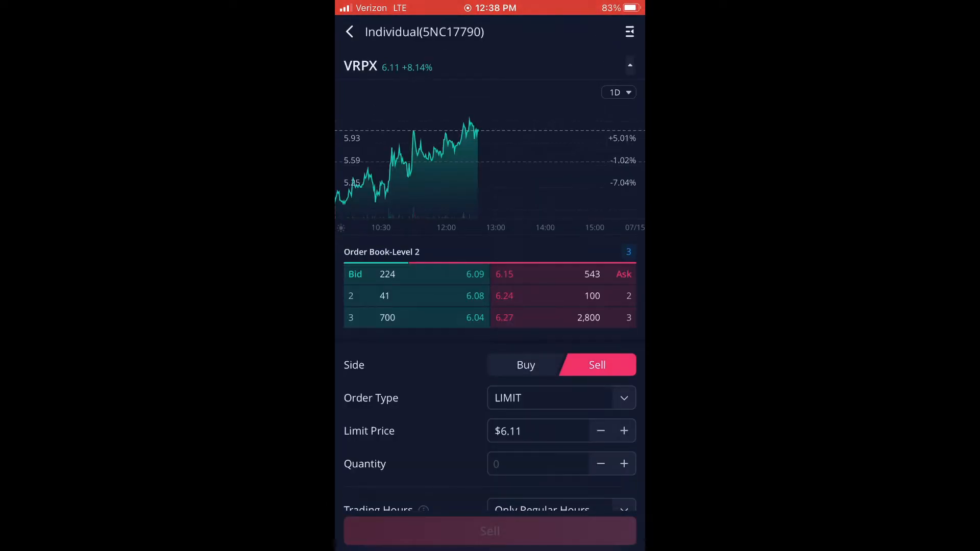
Submit a stop sell for 1 VRPX share at $3.50, continuing past the price-difference caution.
click(560, 398)
text($3)
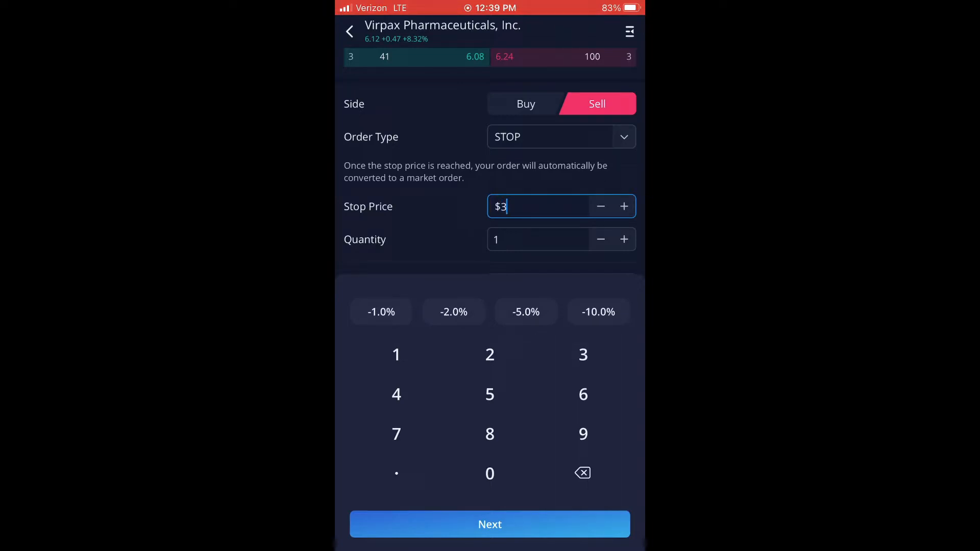
click(396, 473)
text(.50)
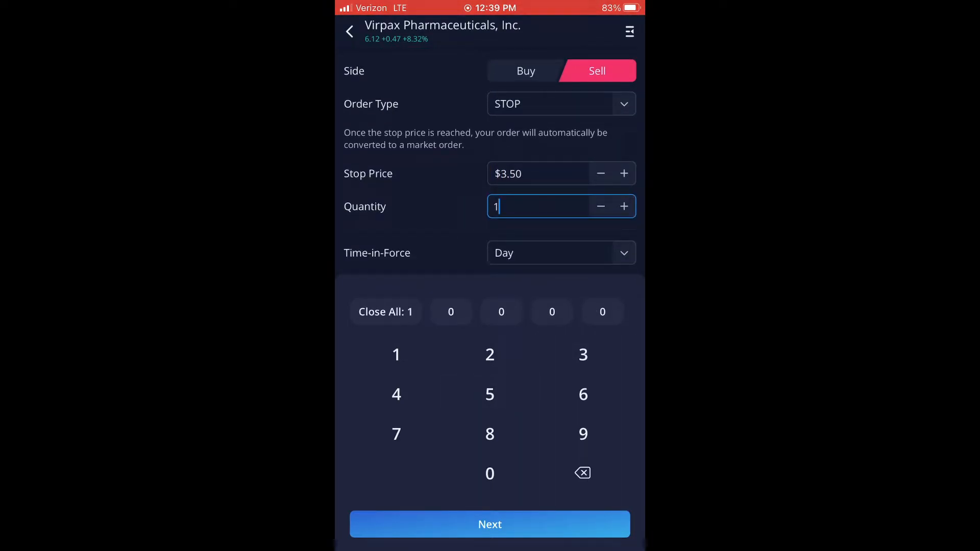
click(489, 523)
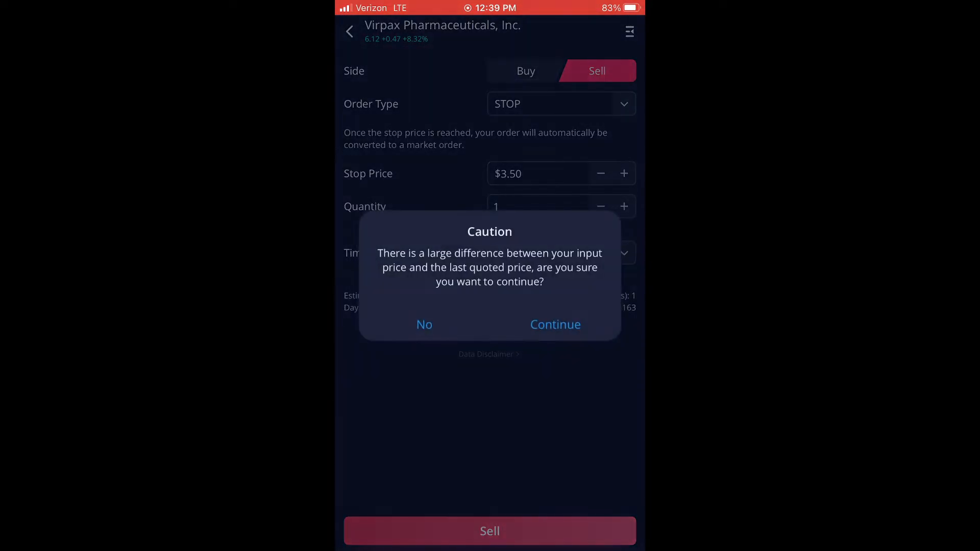
click(554, 324)
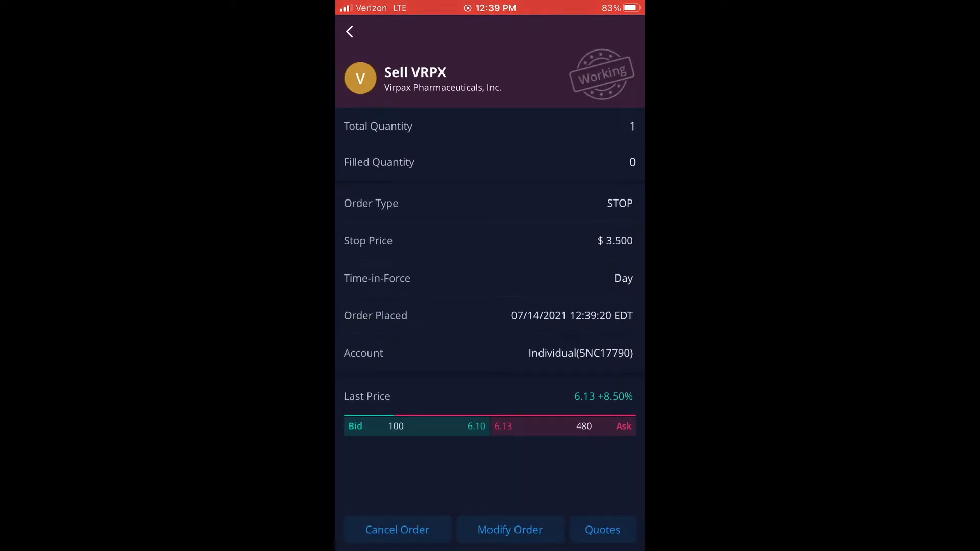
click(602, 529)
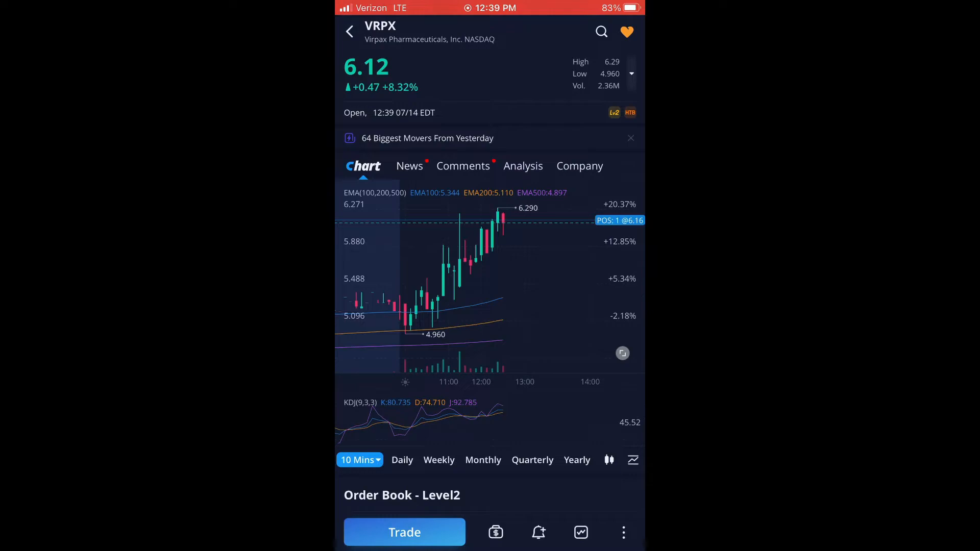
On the daily chart, drag the VRPX stop order line up to about $4.94 and confirm it.
click(401, 460)
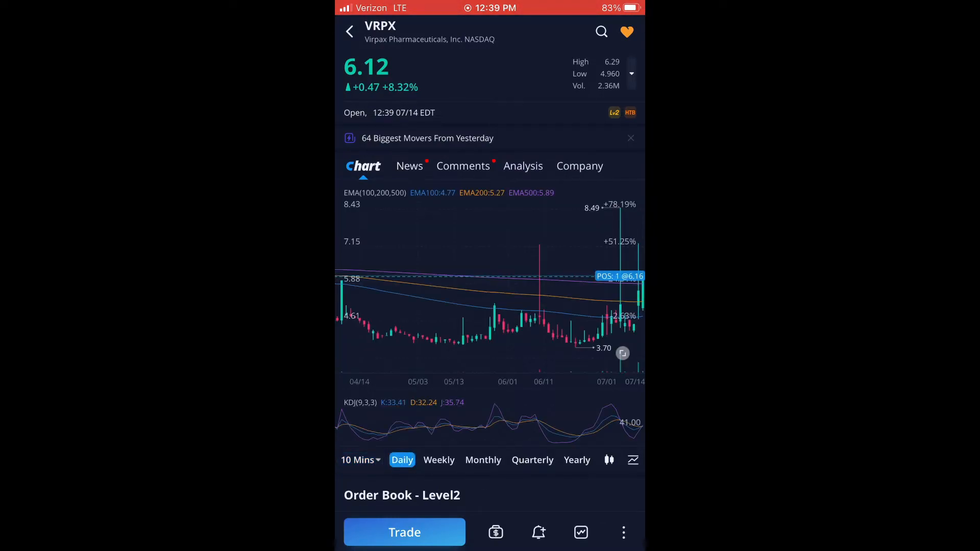
click(358, 459)
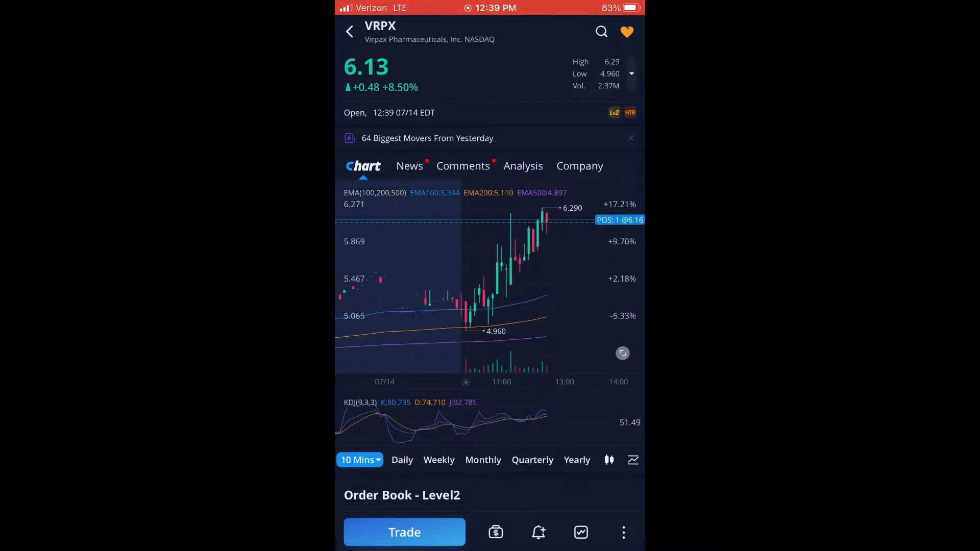
click(402, 459)
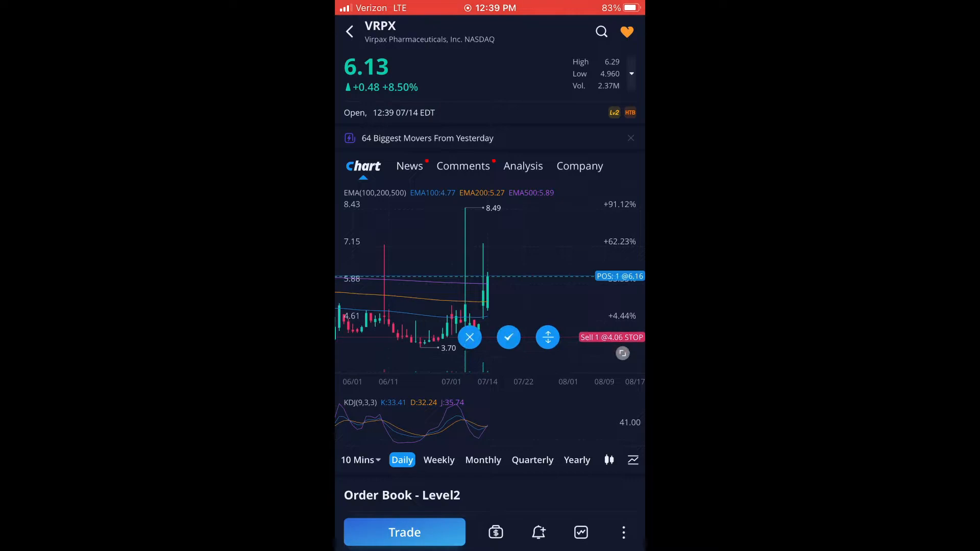
click(508, 337)
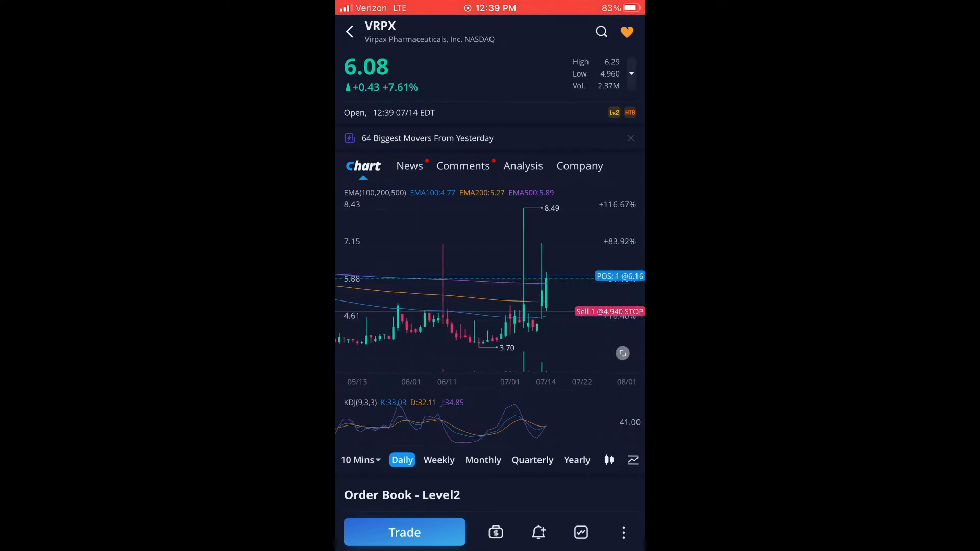
click(357, 459)
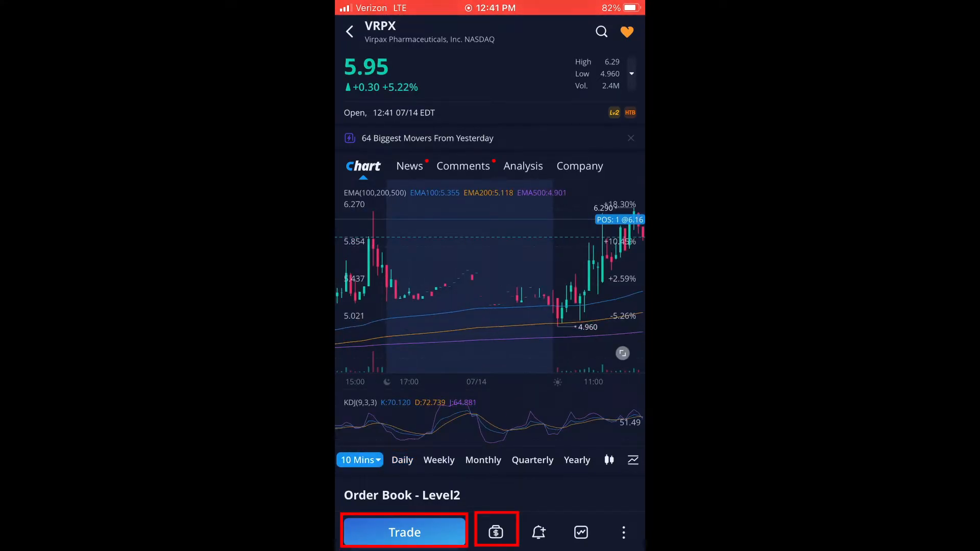
Check the VRPX position's close options including trailing stop, then go to the VERB page.
click(496, 531)
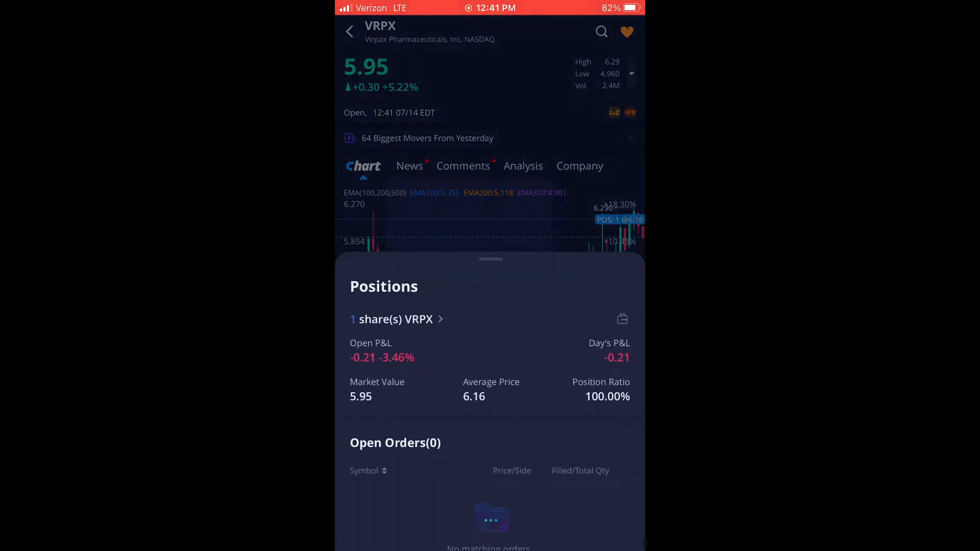
click(391, 318)
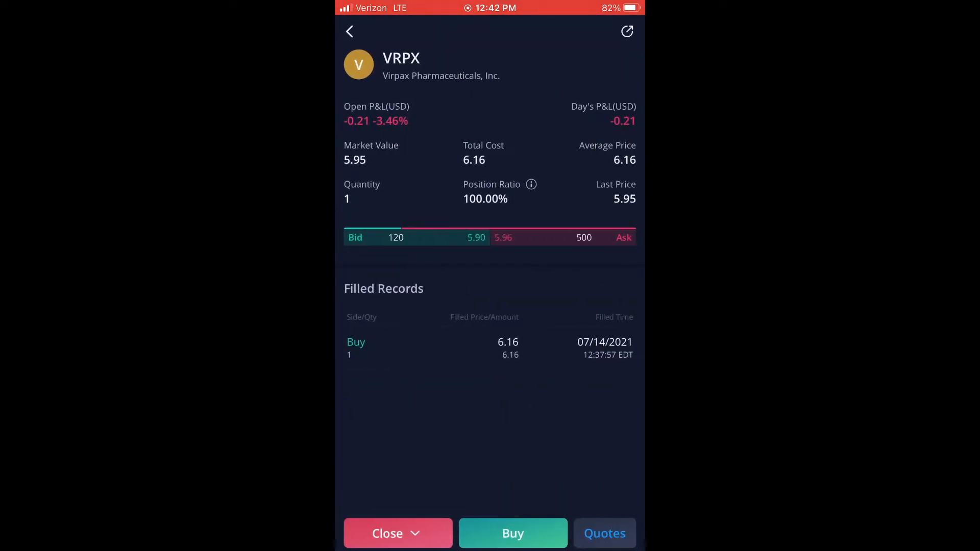
click(398, 533)
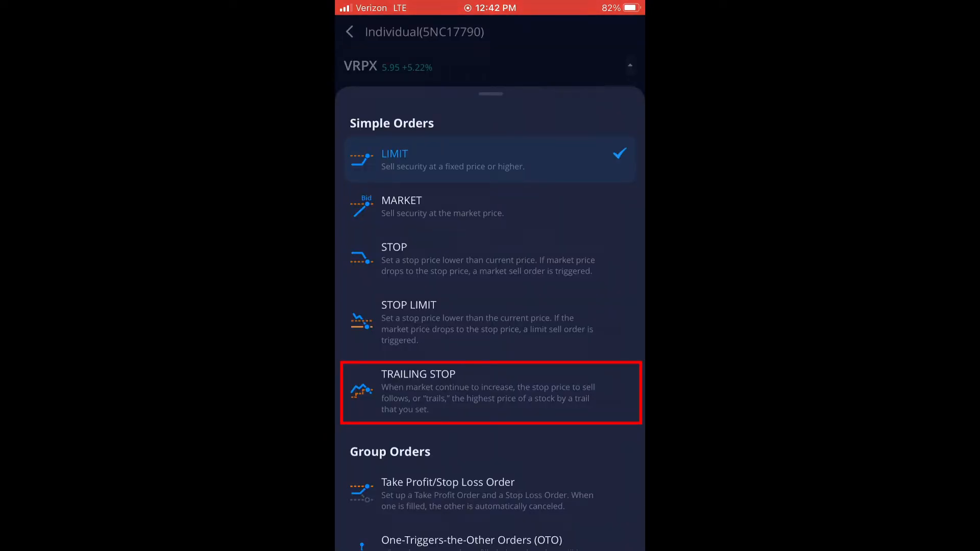
click(490, 392)
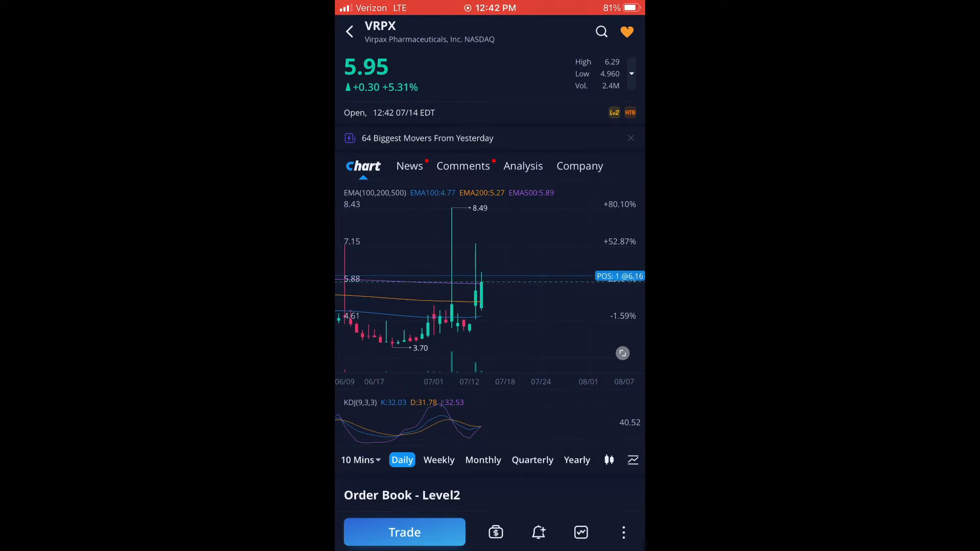
click(359, 460)
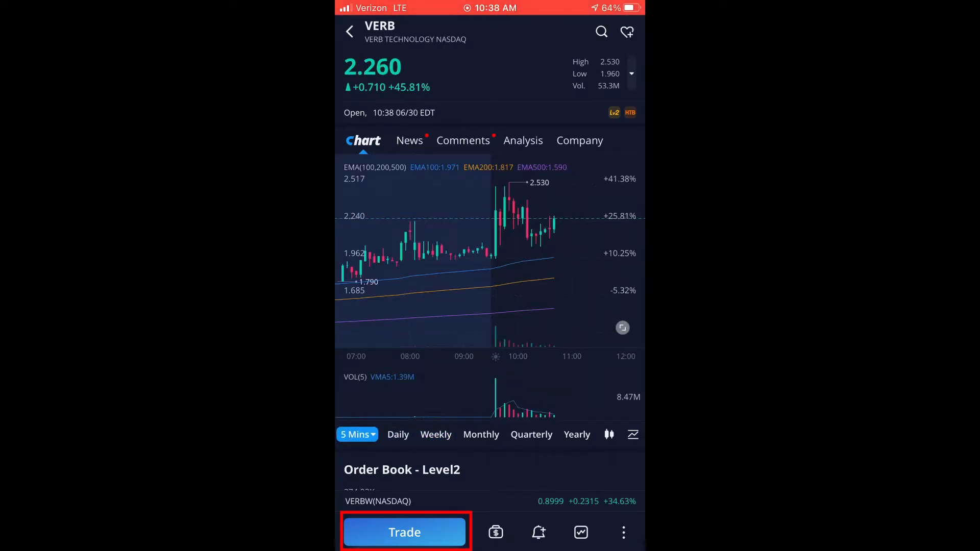
Set up a take-profit/stop-loss buy of 1 VERB share with $4.00 target and $2.00 stop, and review it.
click(404, 532)
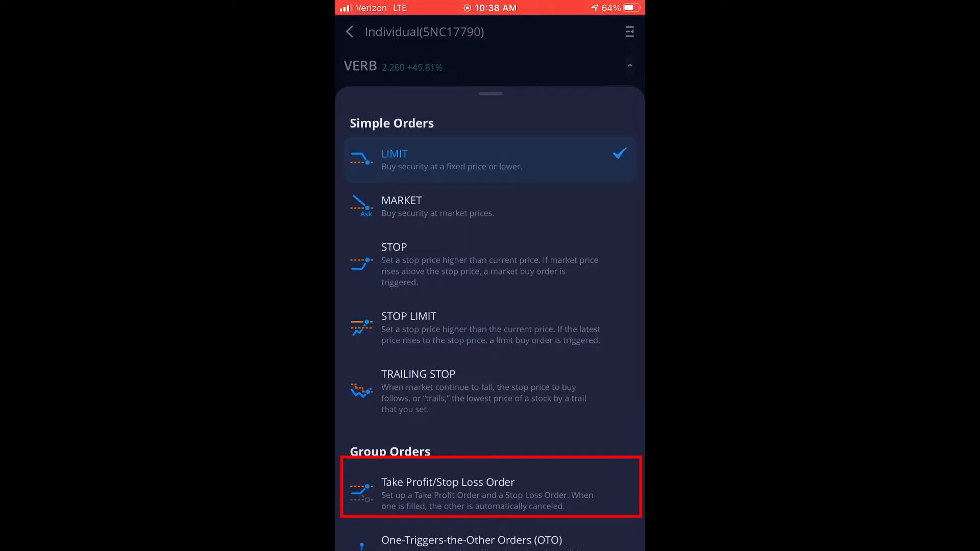
click(490, 493)
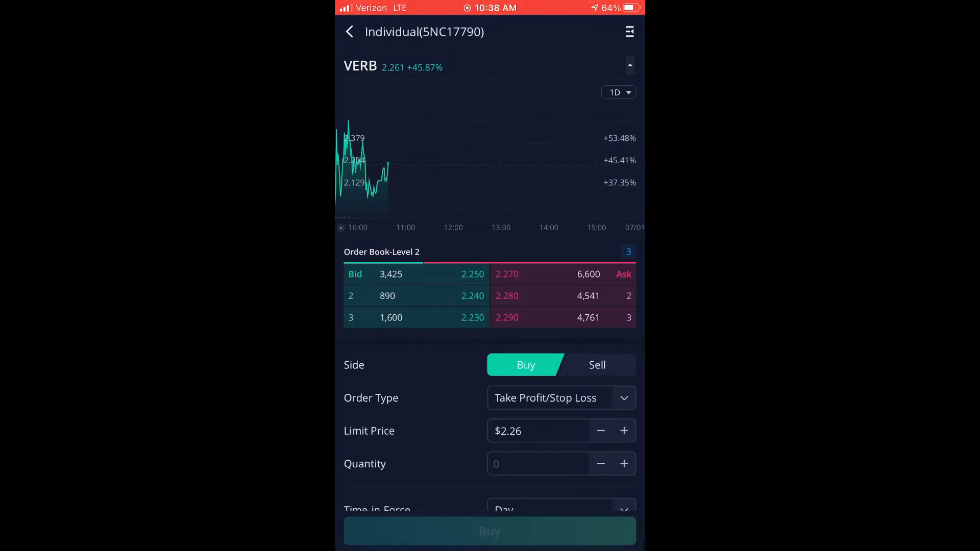
click(537, 463)
text(1)
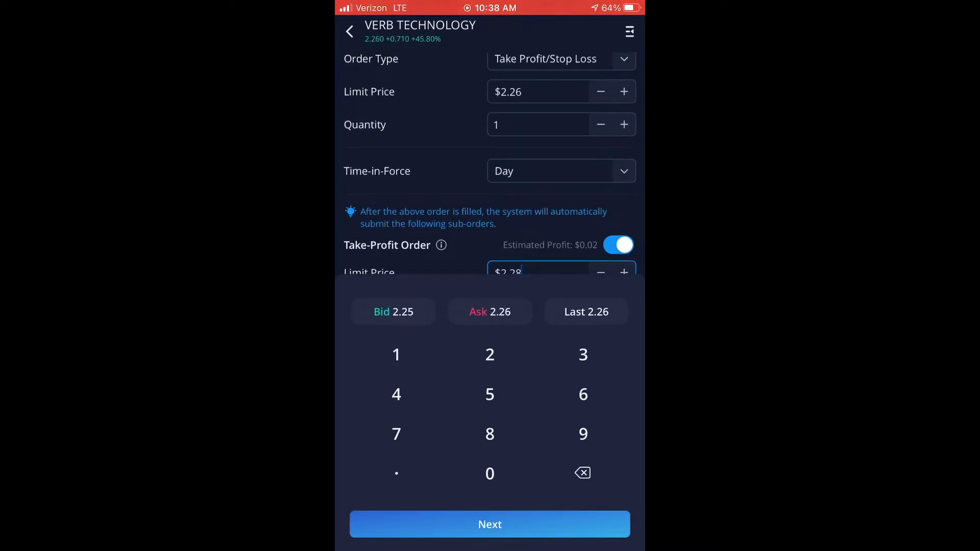
click(581, 472)
text($4.0)
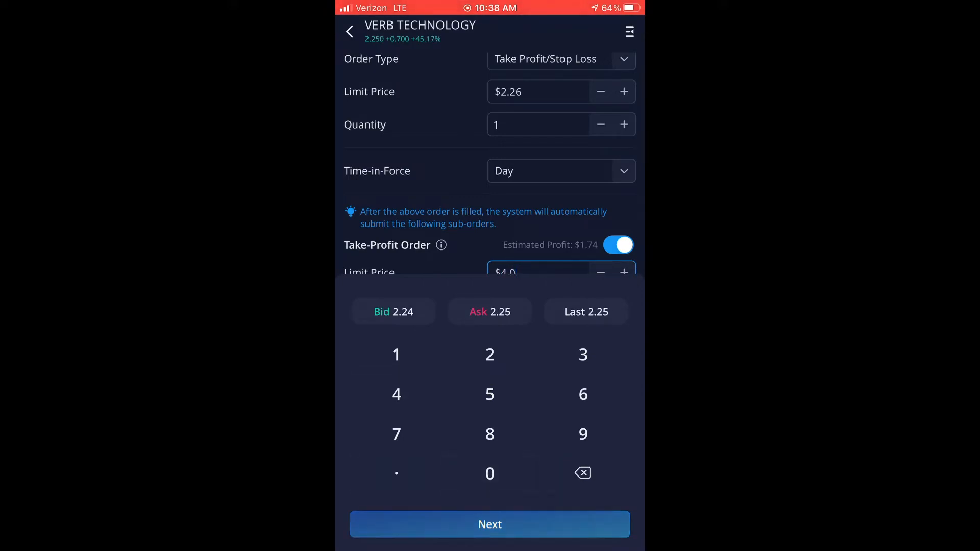
scroll(down, 3)
text($2.00)
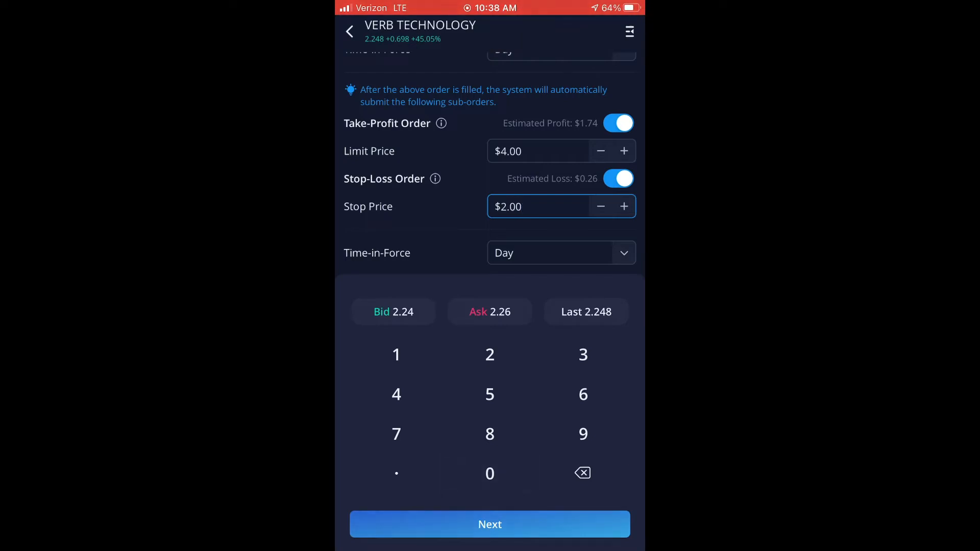
click(489, 524)
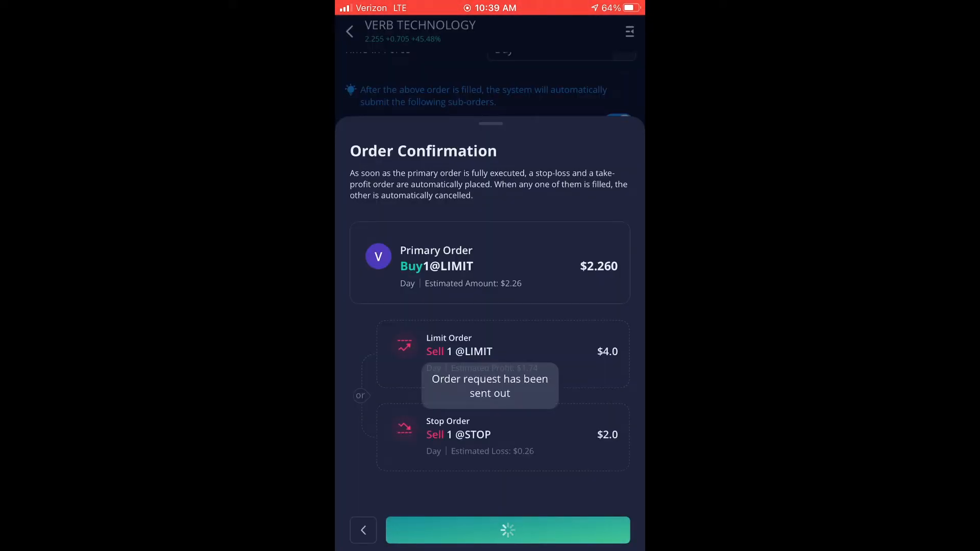
Send the group order, then move the stop to $1.29 and take-profit to $6.61 on the chart.
click(507, 530)
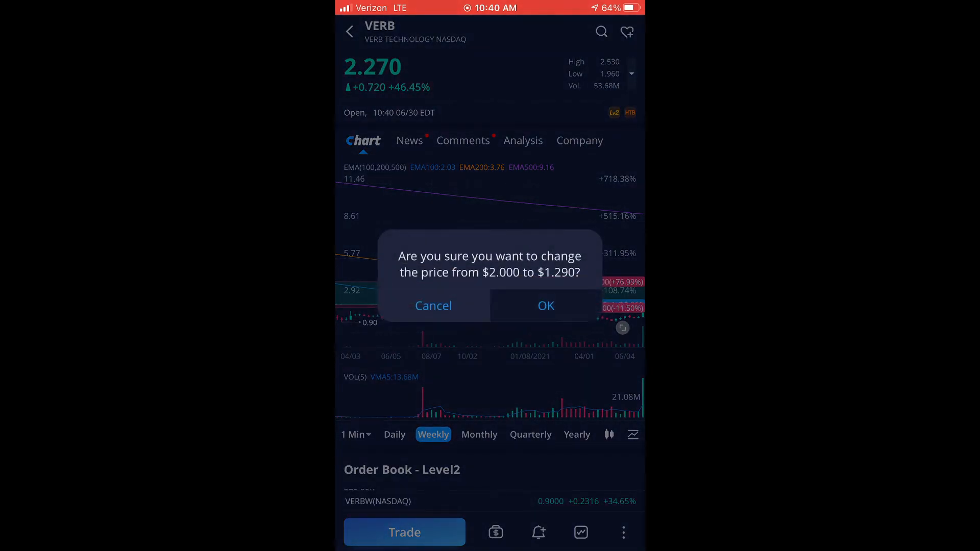
click(545, 305)
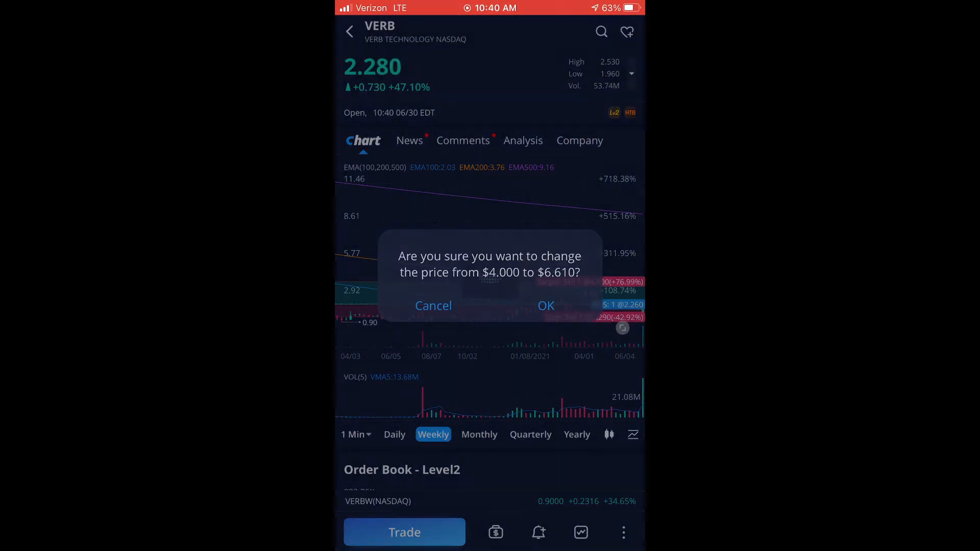
click(545, 305)
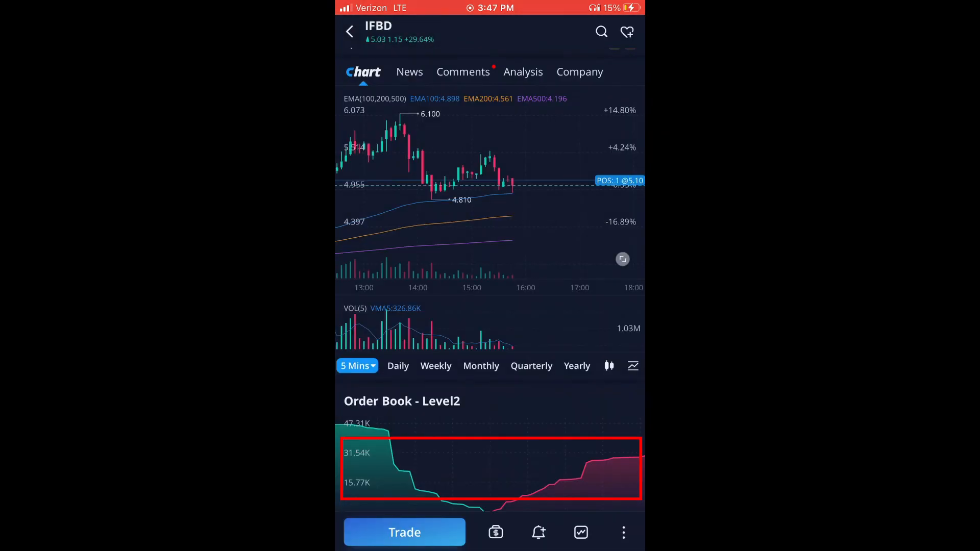
Place a $4.75 stop-loss and $7.00 take-profit on the 1-share IFBD position.
scroll(down, 3)
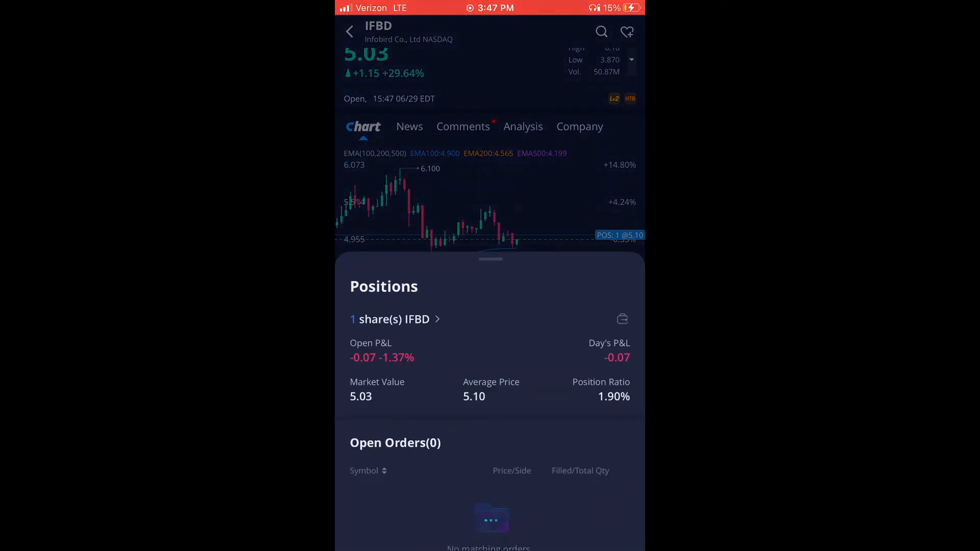
click(390, 318)
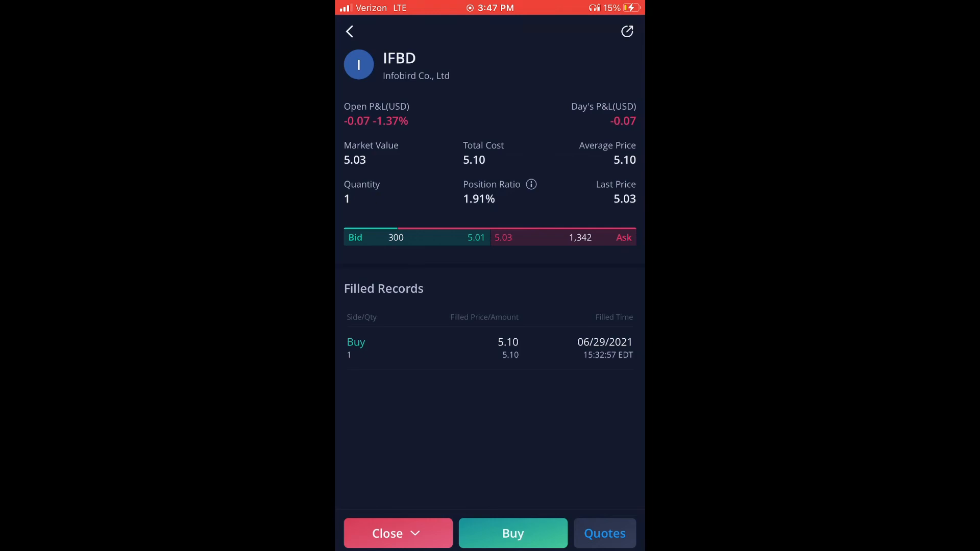
click(398, 533)
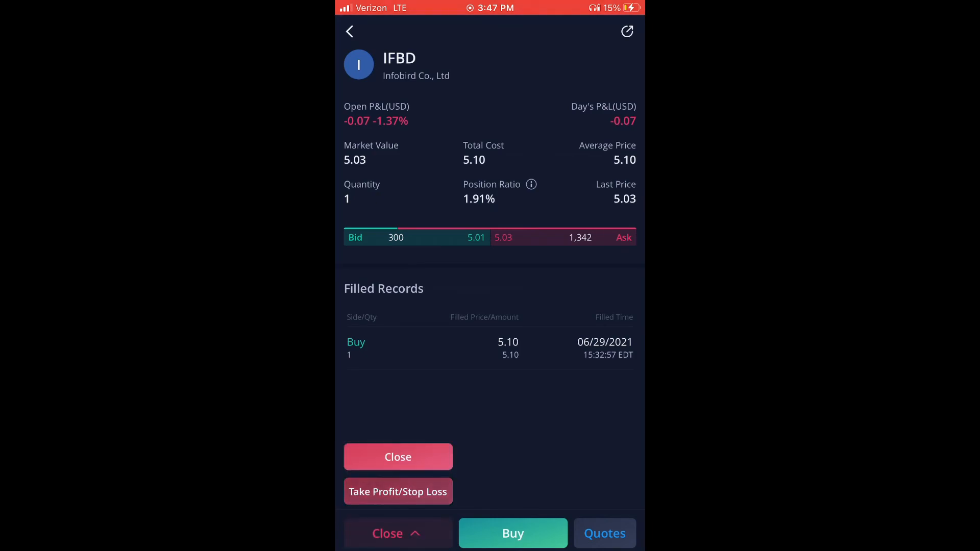
click(398, 491)
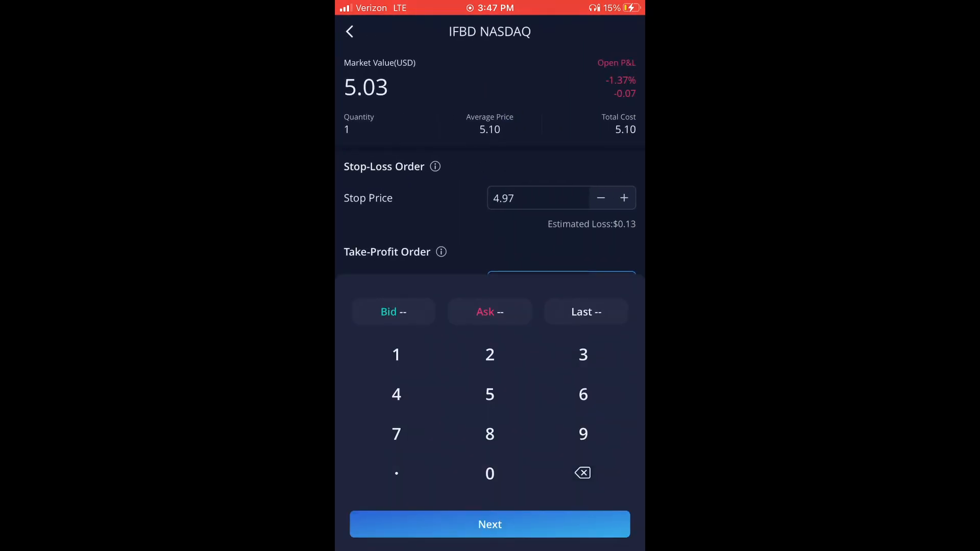
click(581, 472)
text(7)
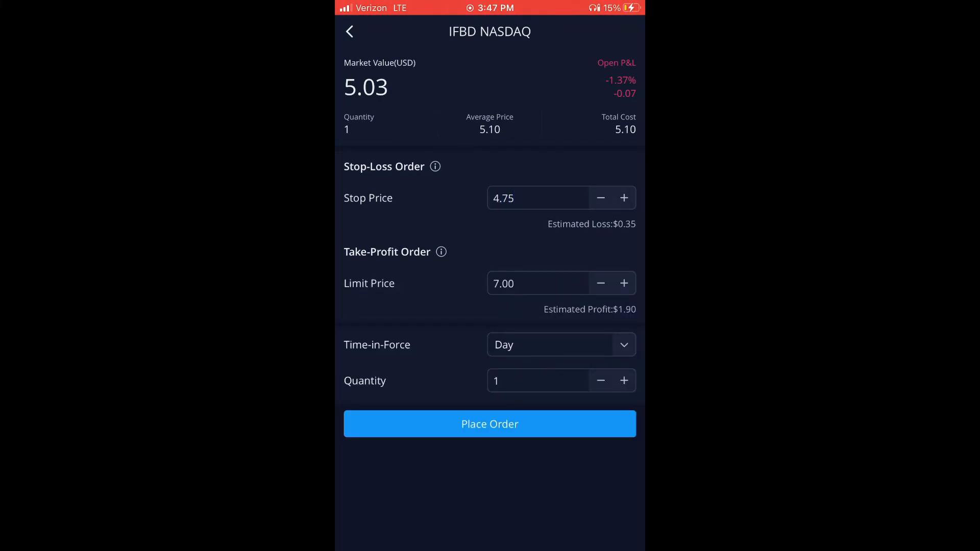
click(489, 423)
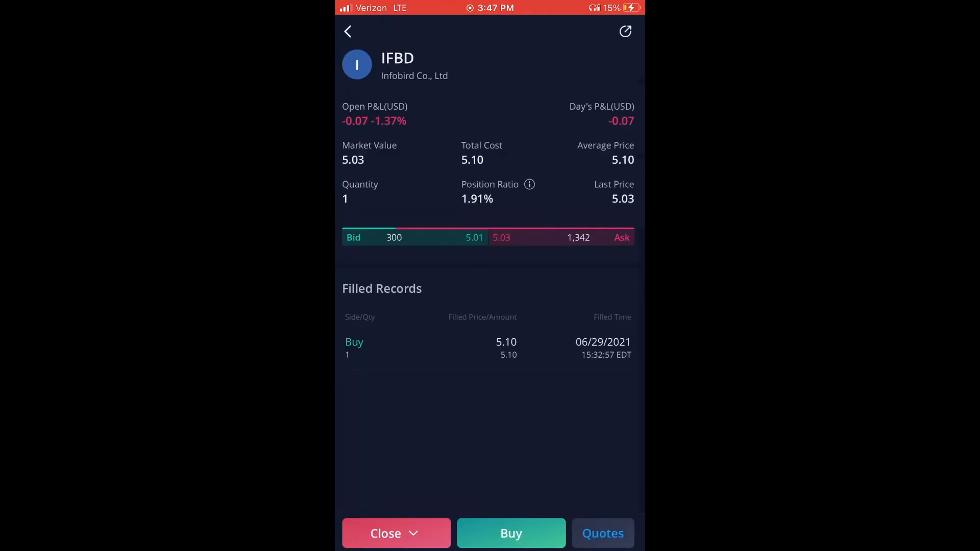
Return to the IFBD chart and view the stop line on daily candles.
click(602, 532)
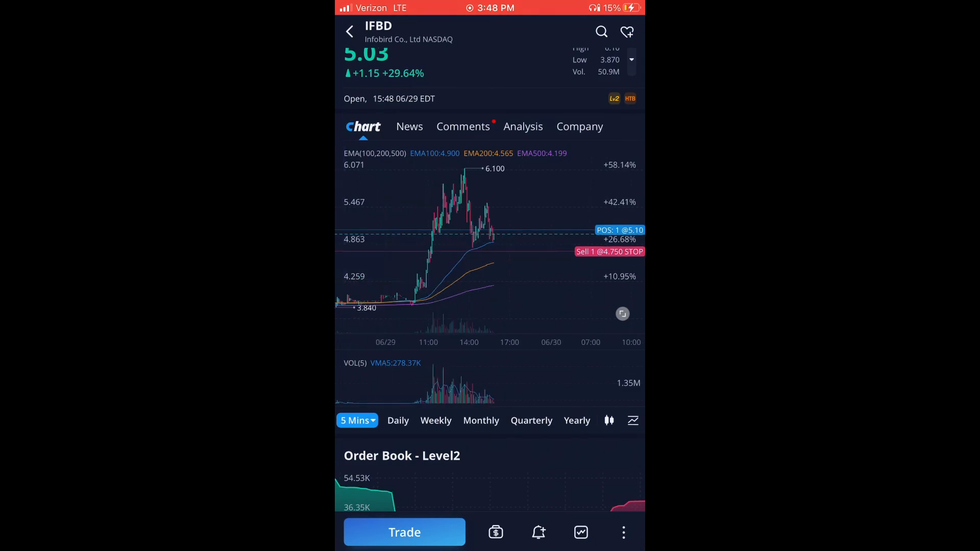
click(398, 419)
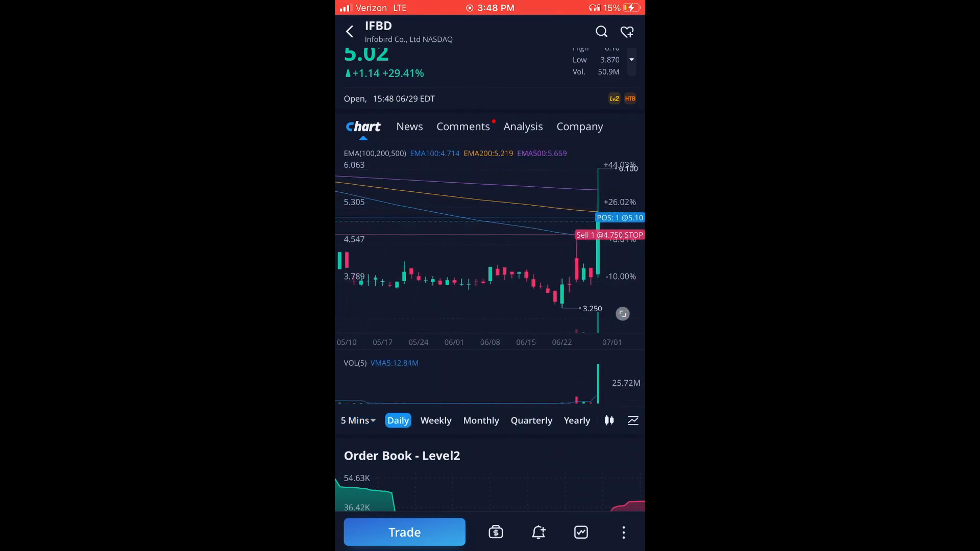